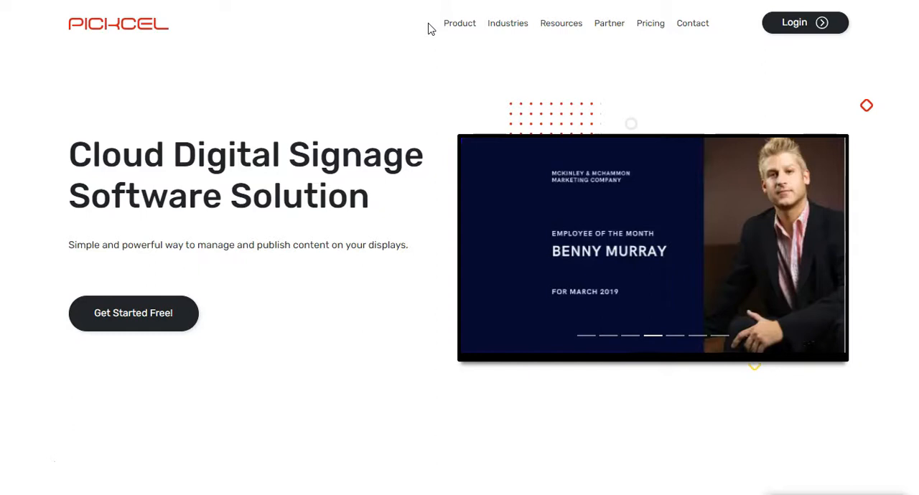
- Bring up the Product menu listing software features, signage players and solutions
left_click(460, 23)
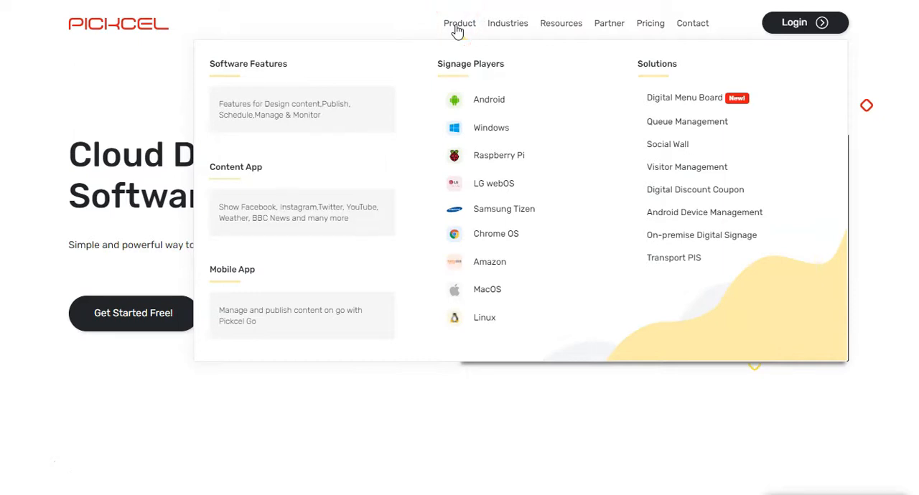
mouse_move(479, 267)
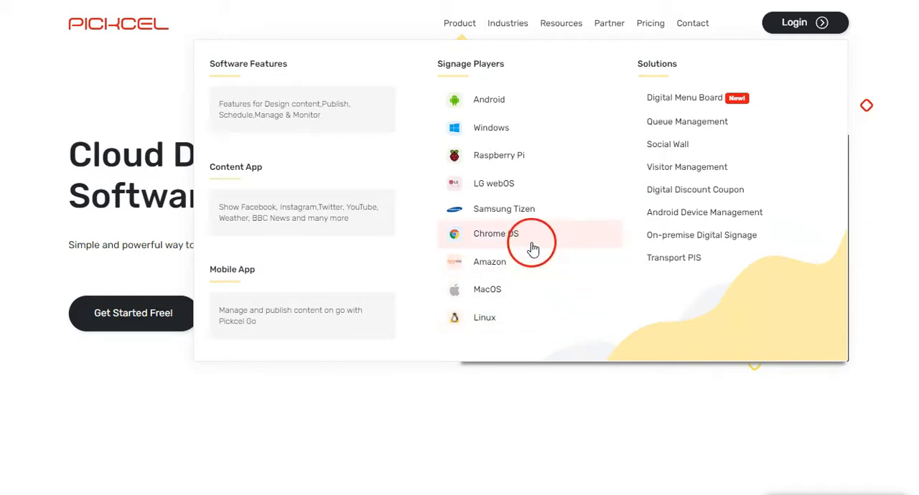
mouse_move(530, 289)
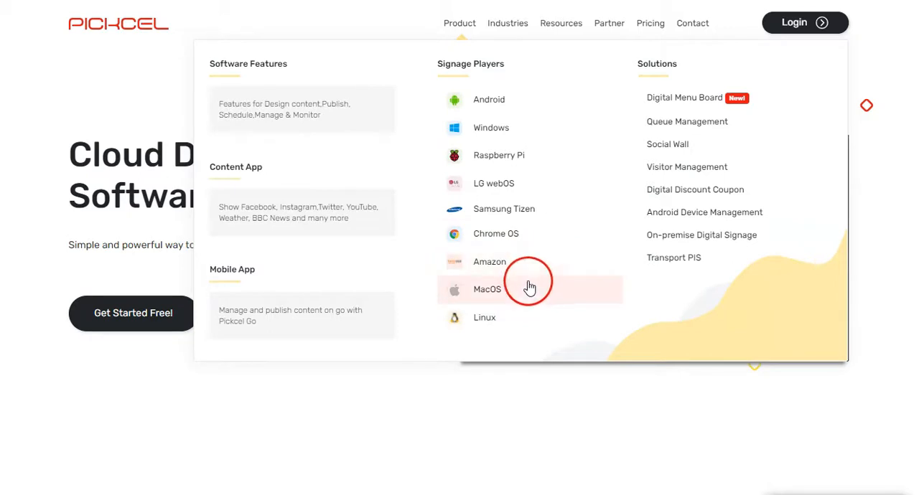
mouse_move(529, 317)
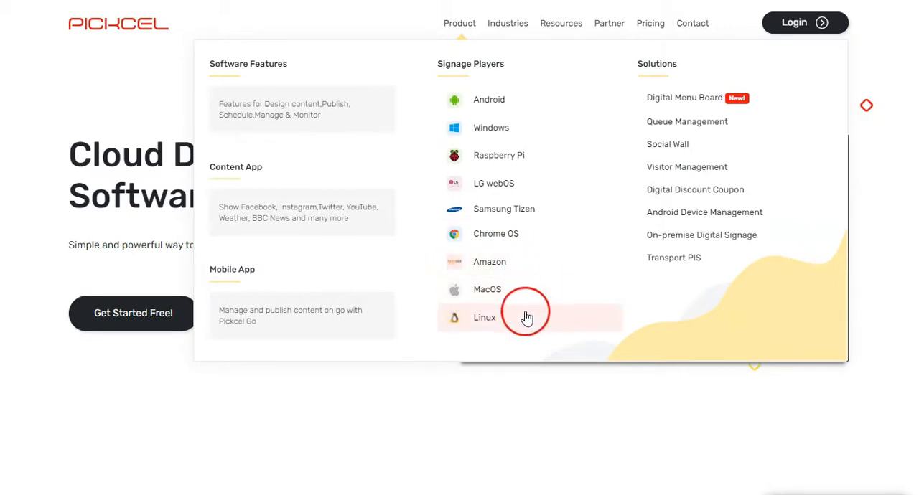
mouse_move(413, 337)
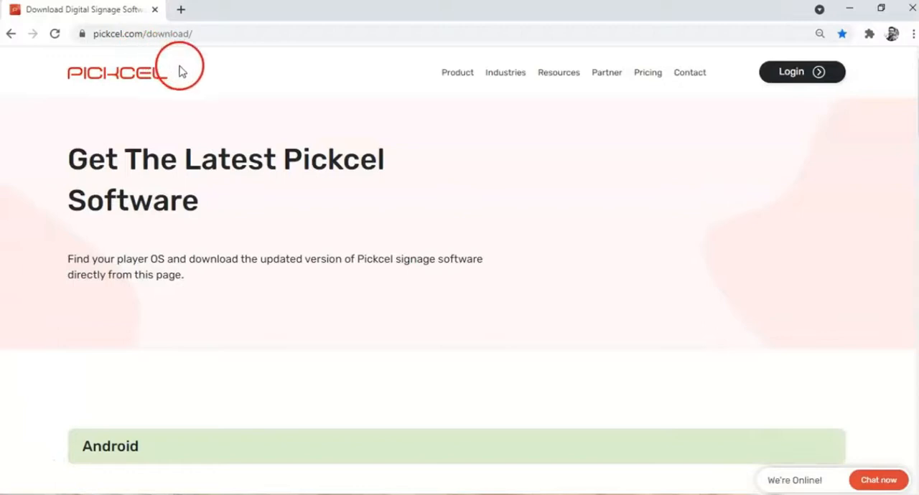
- Scroll down through the Android, Windows and Raspberry Pi download sections
scroll("down", 3)
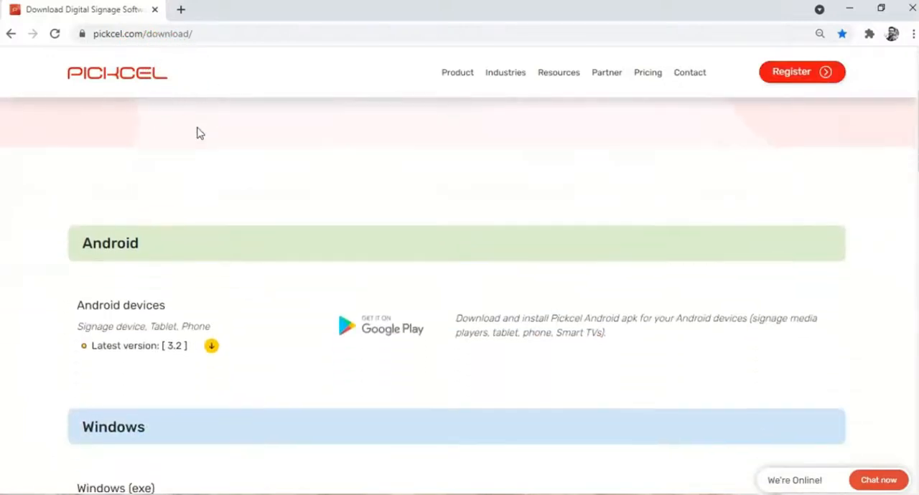
scroll("down", 3)
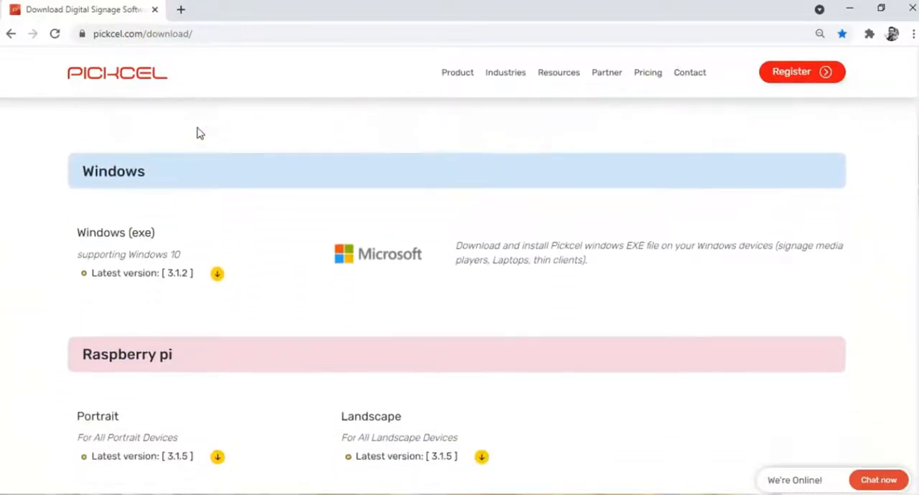
scroll("down", 3)
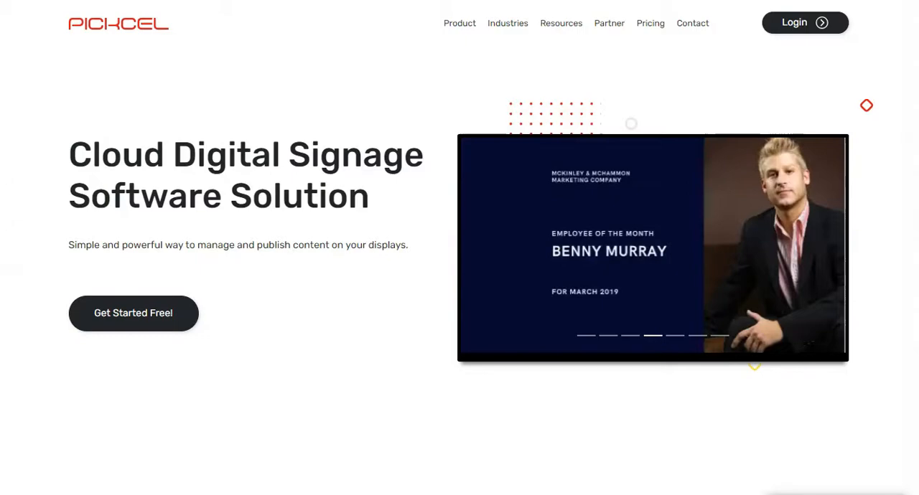
- Sign in to the Pickcel console with the saved email and password
left_click(793, 23)
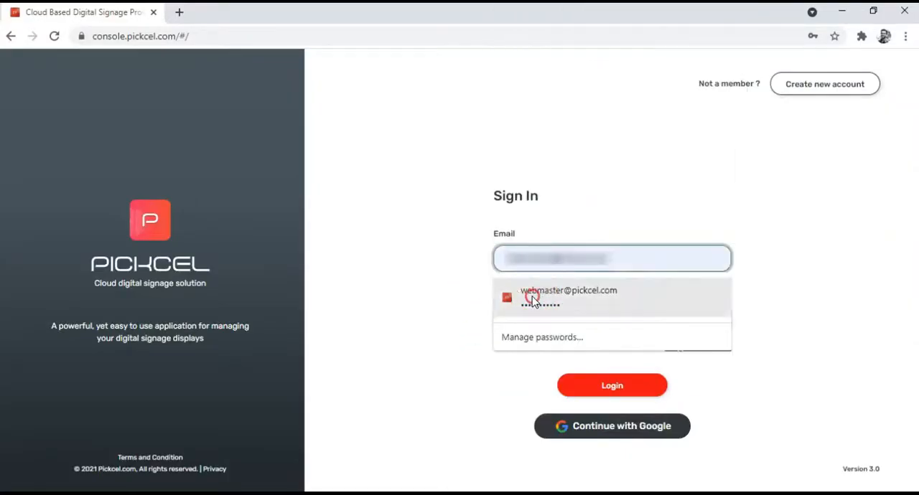
left_click(611, 384)
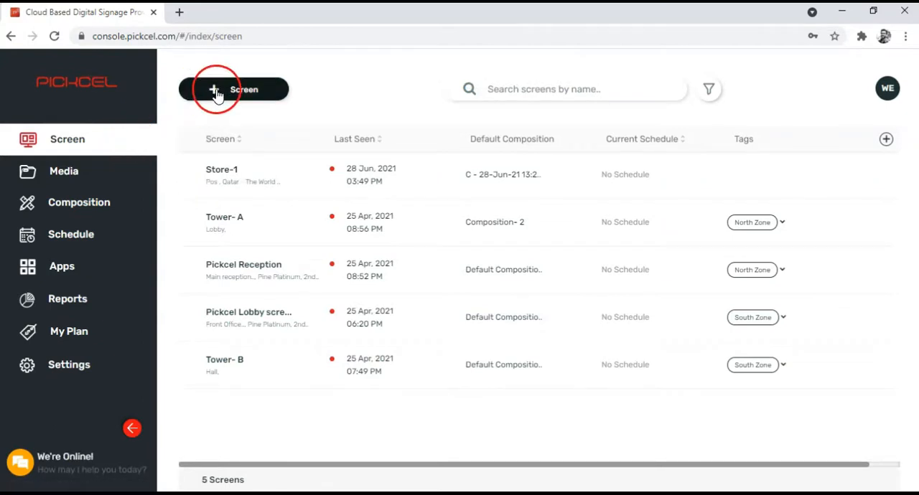
left_click(233, 89)
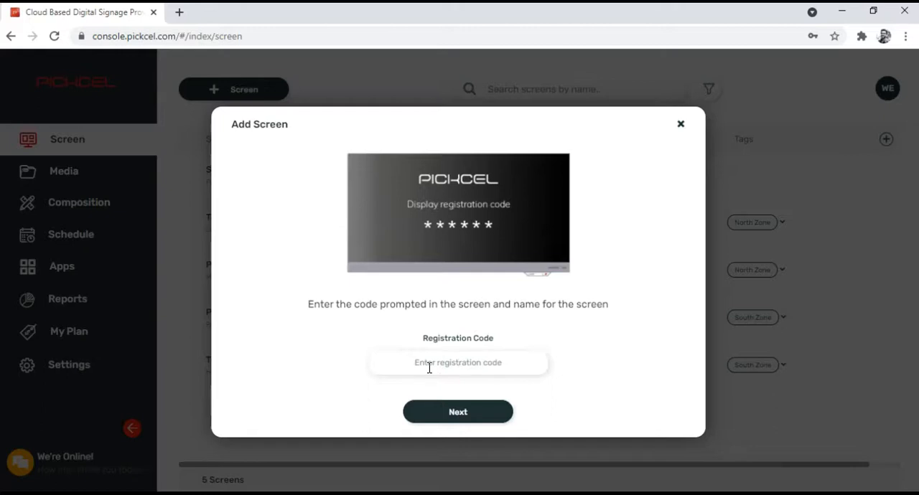
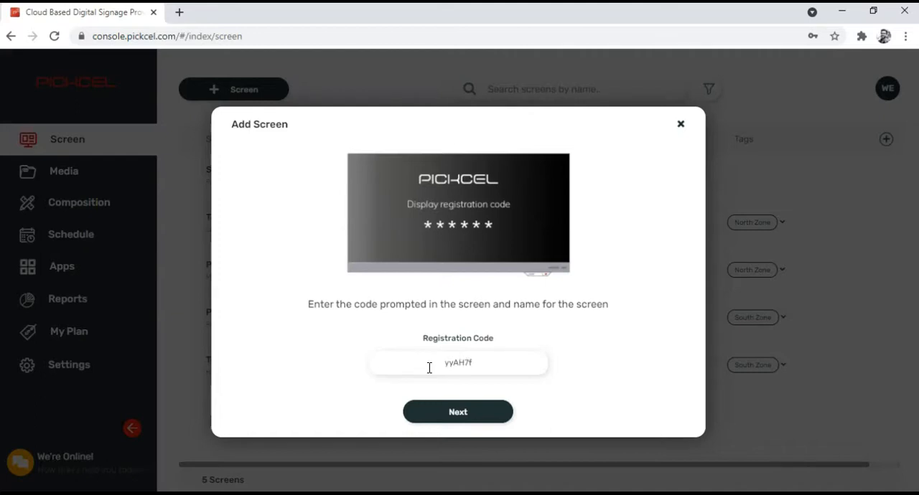
left_click(457, 411)
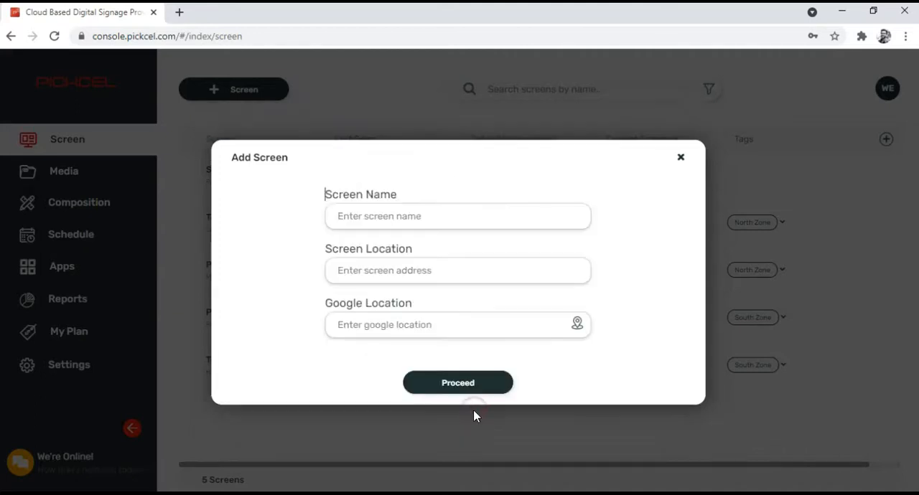
- Name the screen 'Demo Screen', location 'Lobby', map location Atlanta, GA, USA
type("D")
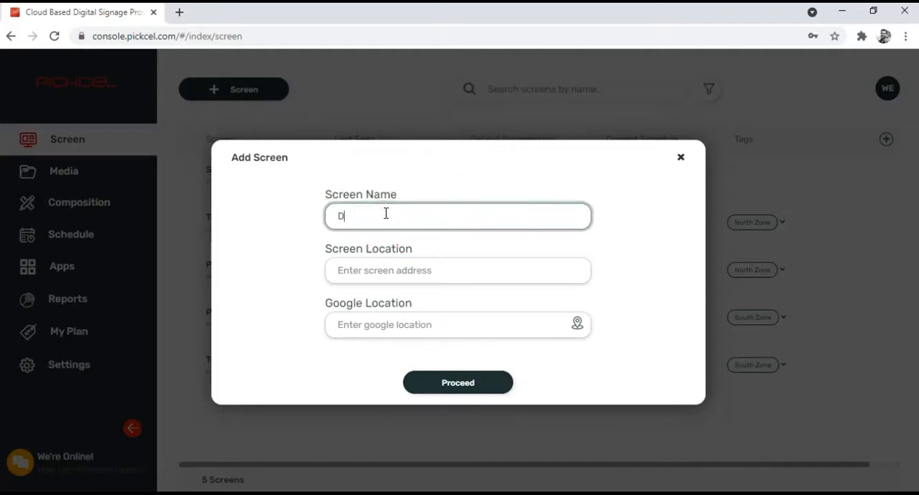
type("emo Screen")
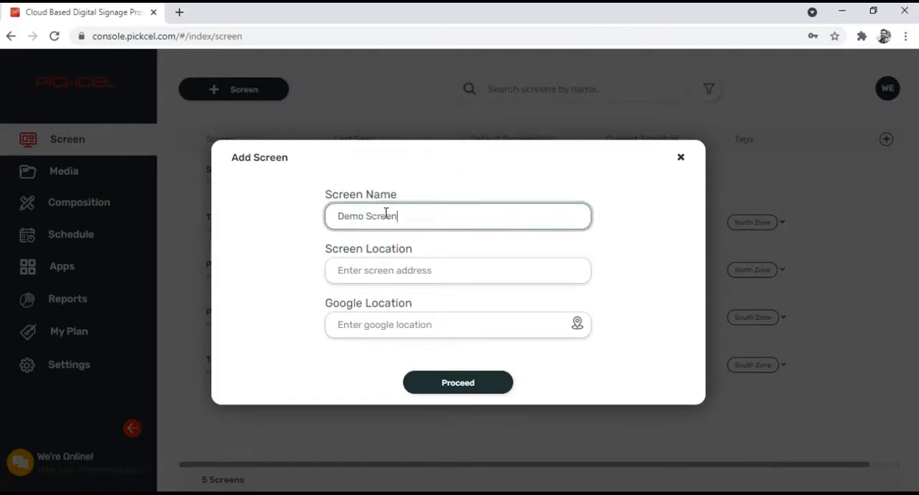
left_click(457, 270)
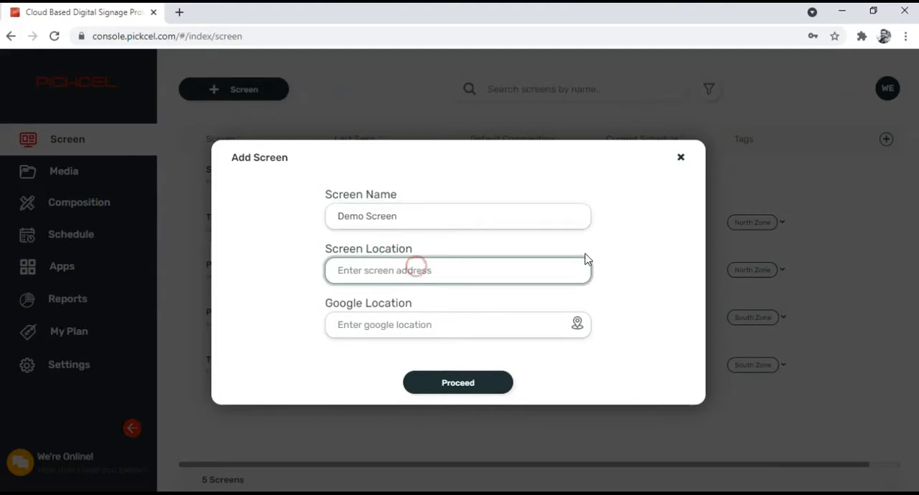
type("Lobby")
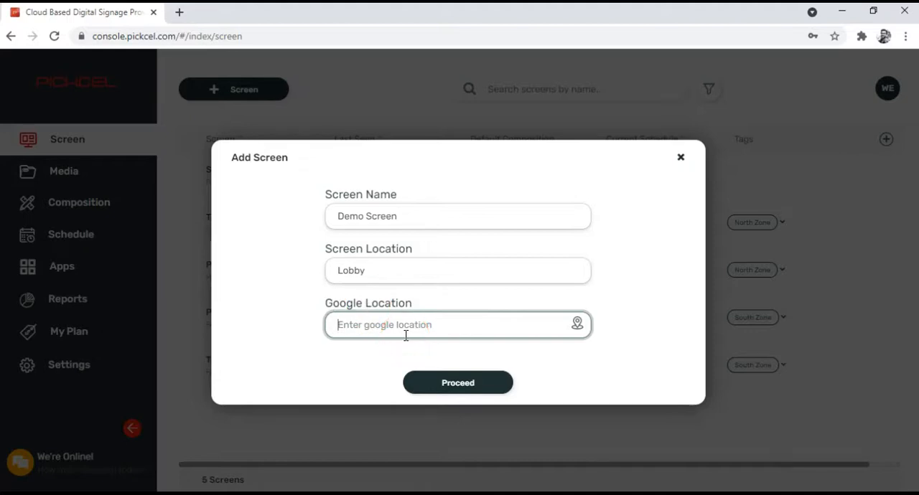
type("Atlanta")
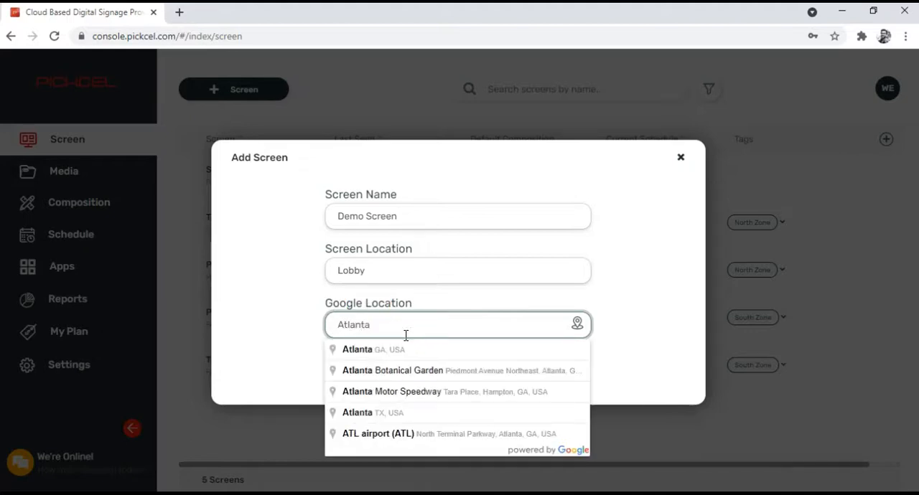
left_click(356, 351)
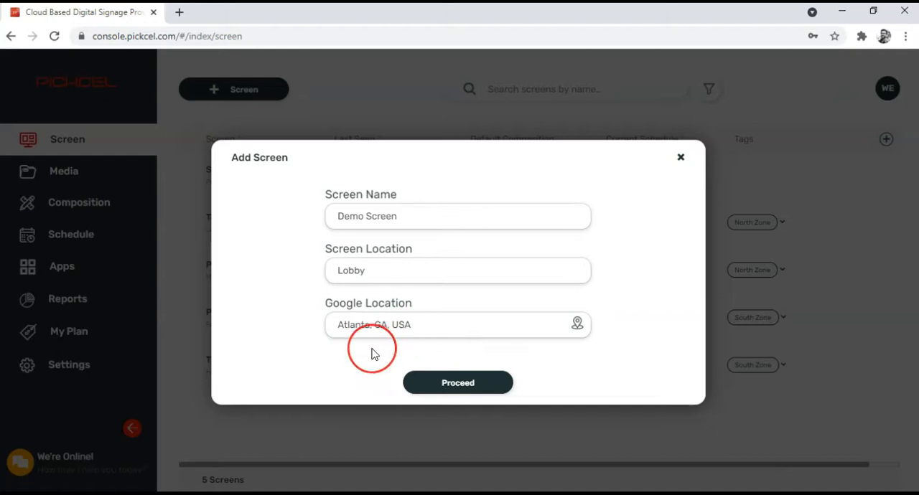
mouse_move(279, 327)
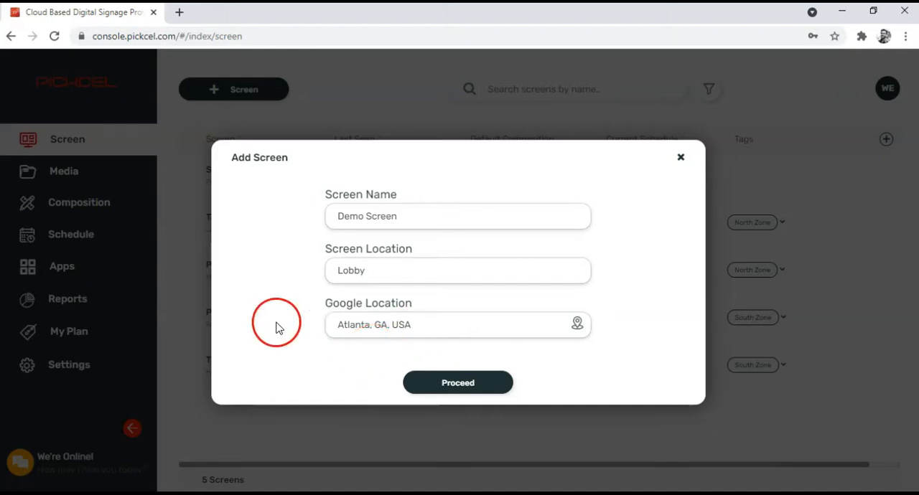
mouse_move(321, 286)
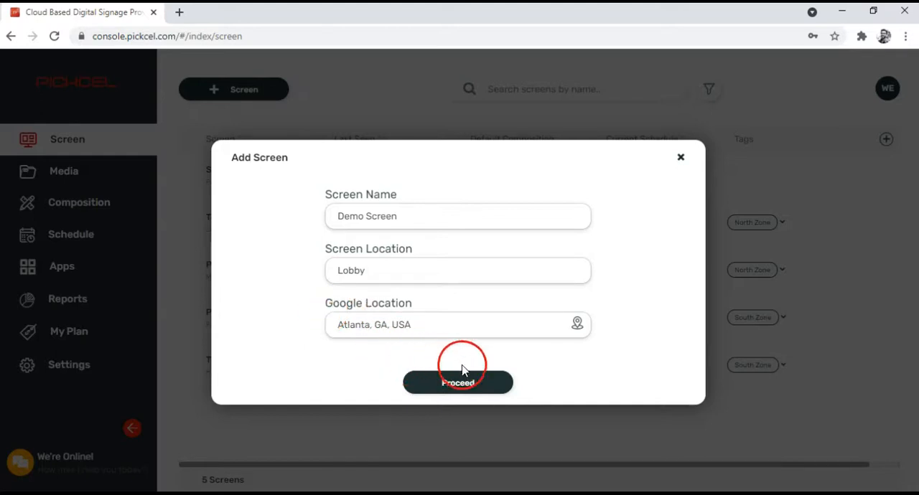
- Save Demo Screen as the sixth registered screen and view its details page
left_click(458, 382)
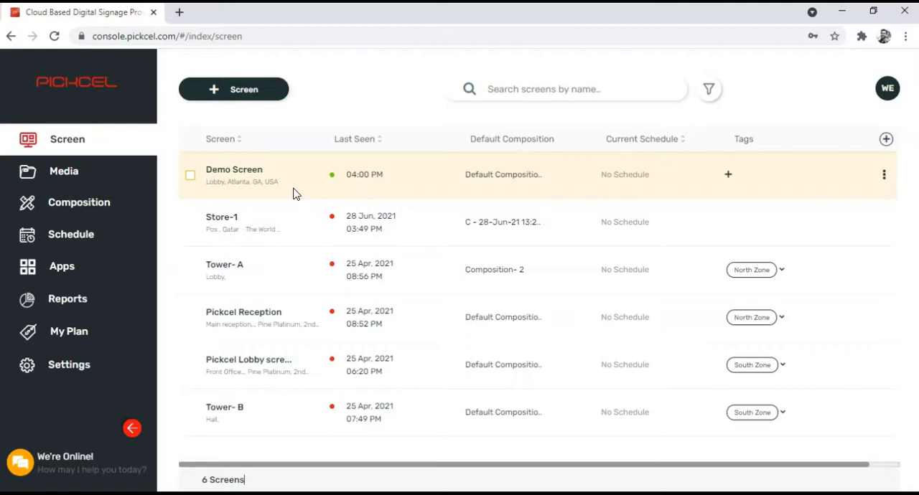
left_click(334, 178)
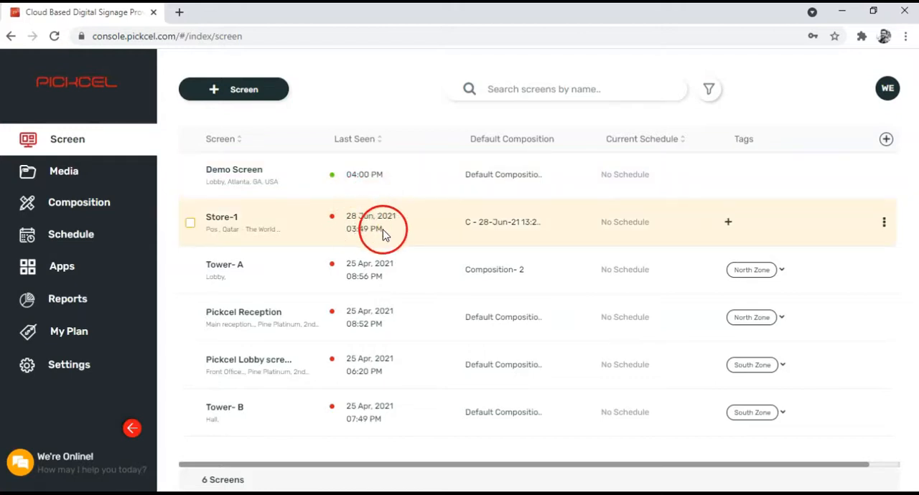
mouse_move(280, 175)
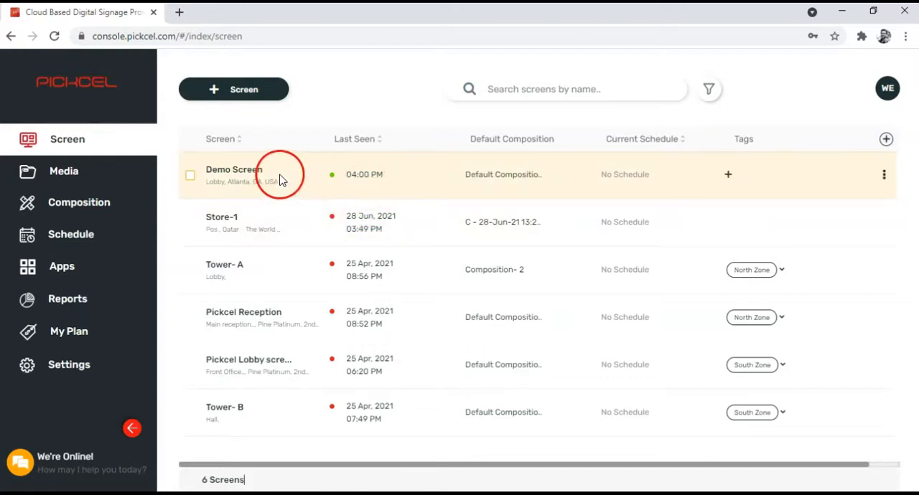
left_click(232, 175)
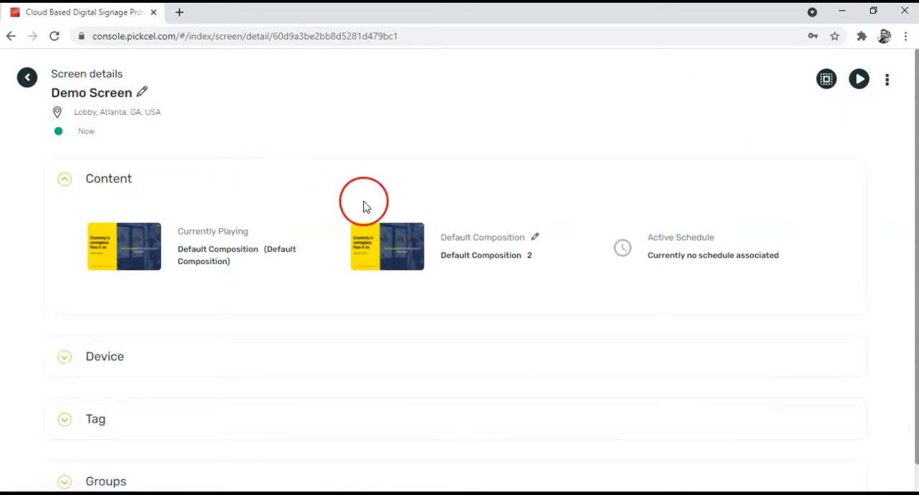